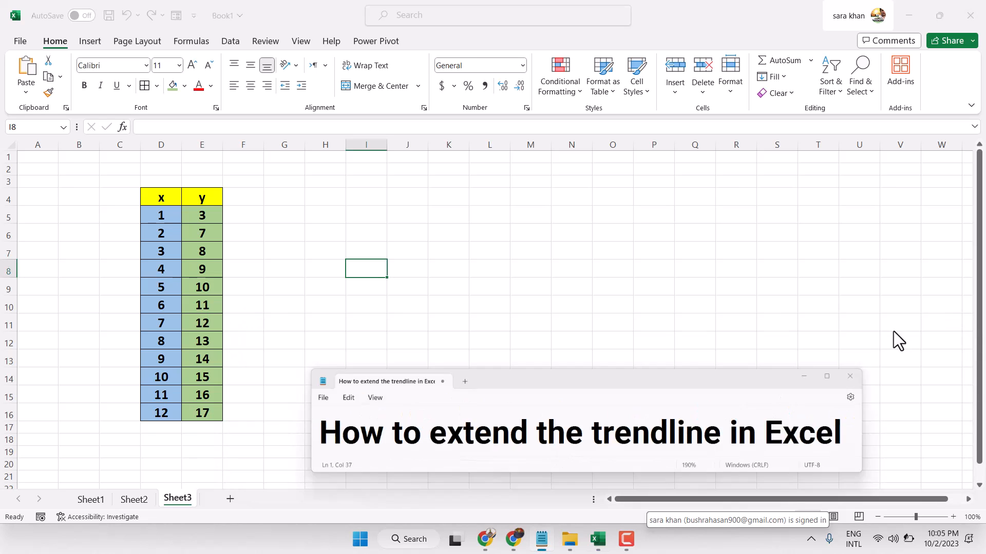
Select the x and y table D4:E16 and show the Insert ribbon
{"action": "left_click_drag", "start_coordinate": [161, 196], "coordinate": [202, 412]}
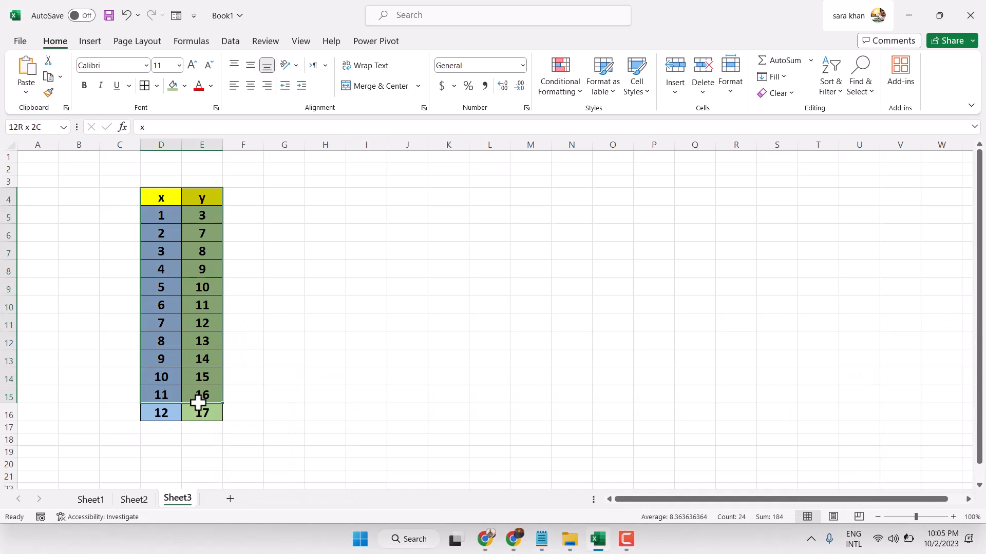
{"action": "left_click_drag", "start_coordinate": [201, 394], "coordinate": [201, 413]}
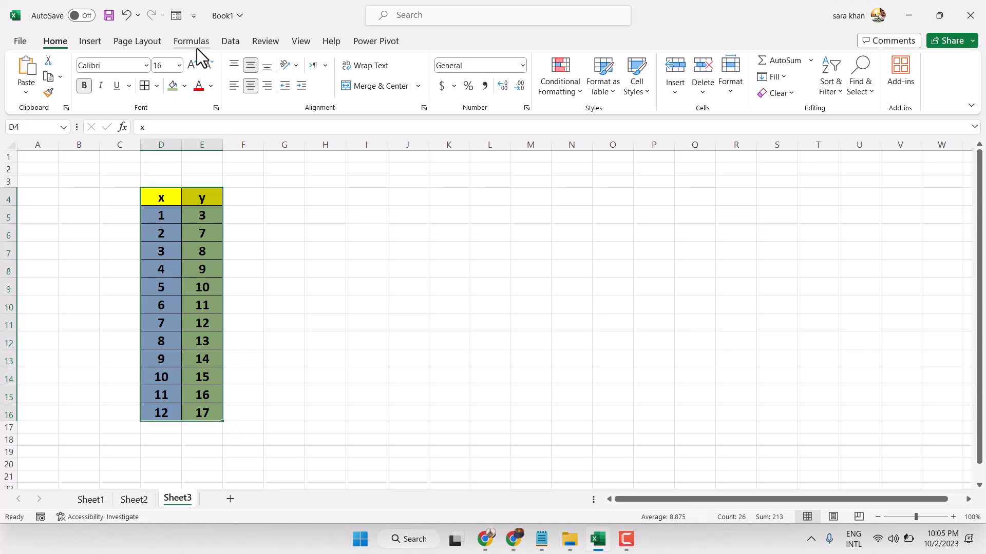
{"action": "left_click", "coordinate": [90, 41]}
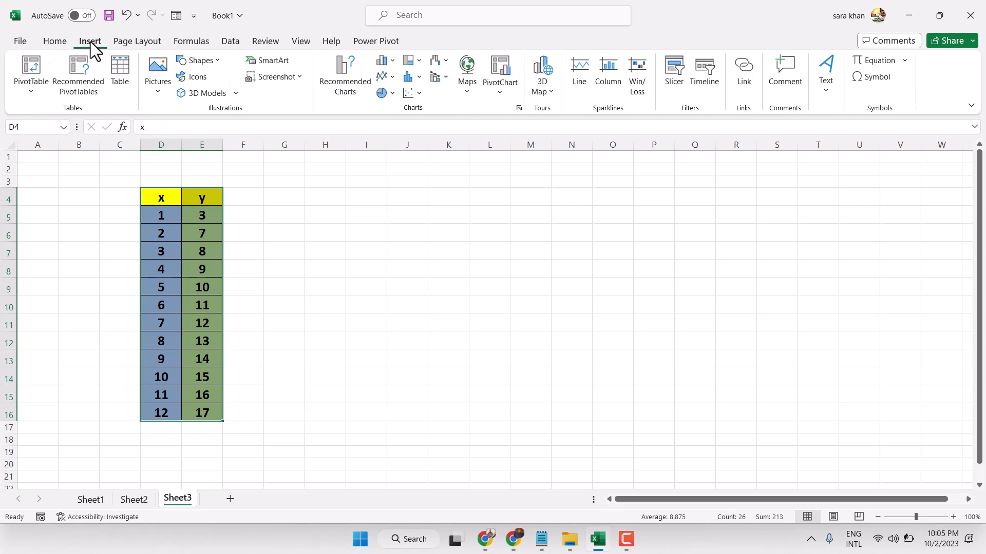
{"action": "mouse_move", "coordinate": [381, 60]}
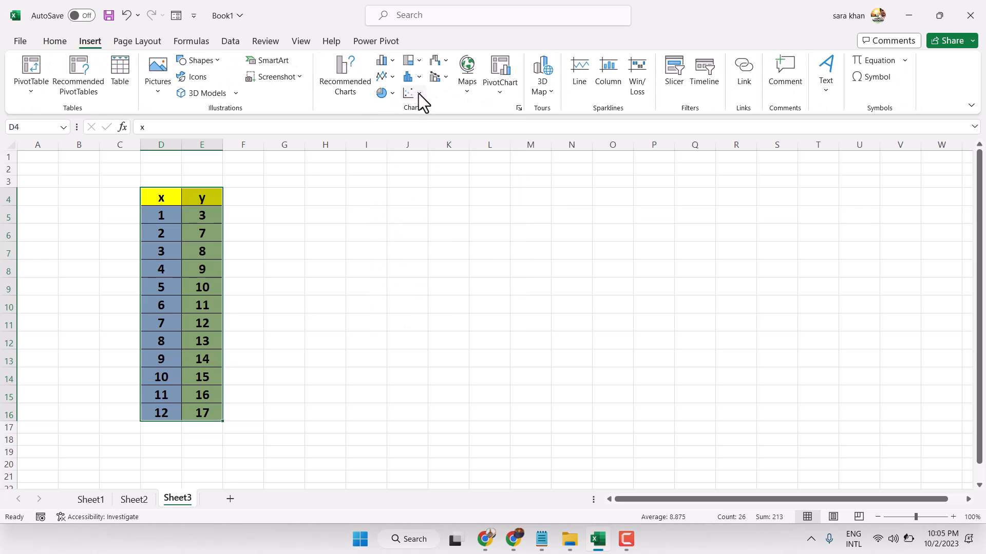
Insert a basic marker-only scatter chart of the twelve x/y points
{"action": "left_click", "coordinate": [408, 93]}
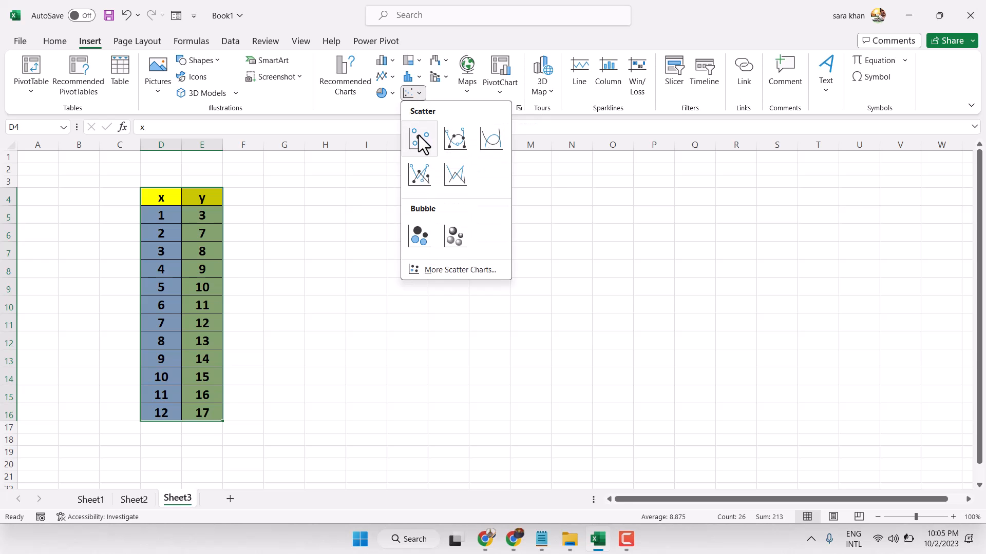
{"action": "left_click", "coordinate": [419, 138]}
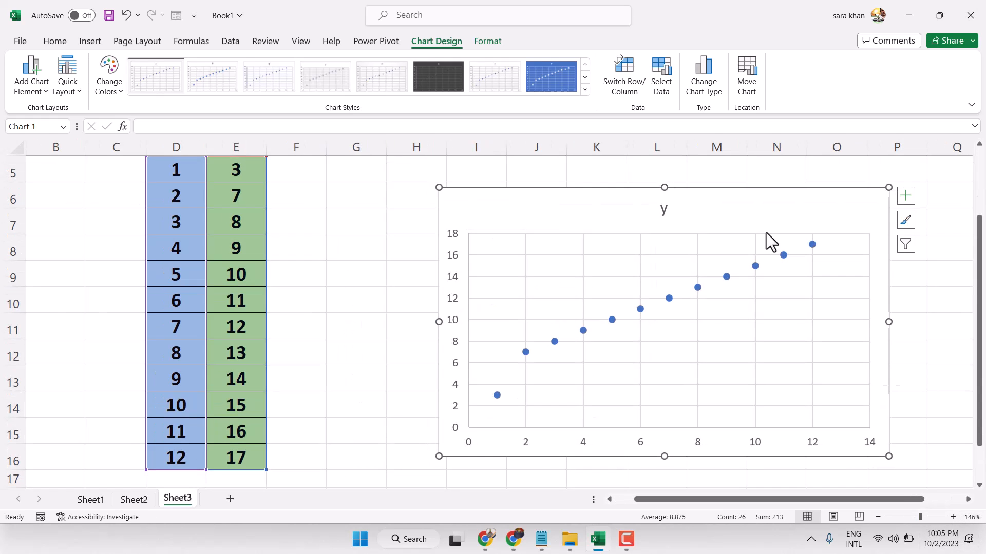
{"action": "mouse_move", "coordinate": [610, 328]}
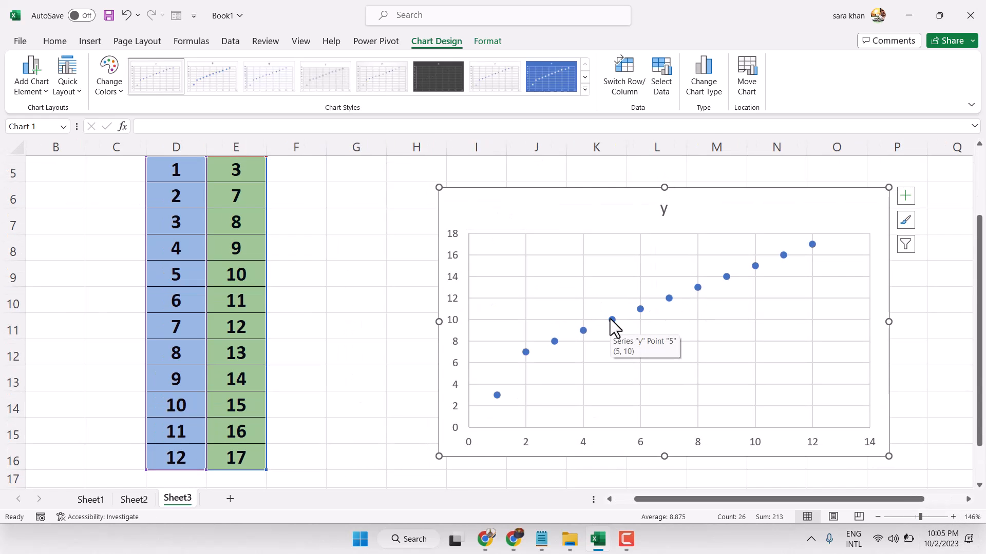
{"action": "mouse_move", "coordinate": [815, 256]}
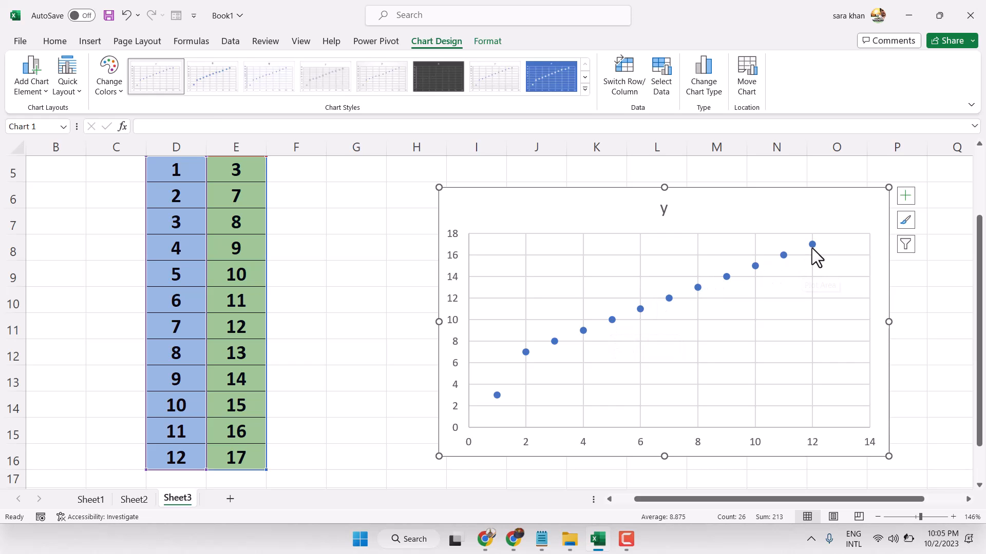
Open the shortcut options for the chart's plotted data series
{"action": "right_click", "coordinate": [812, 244]}
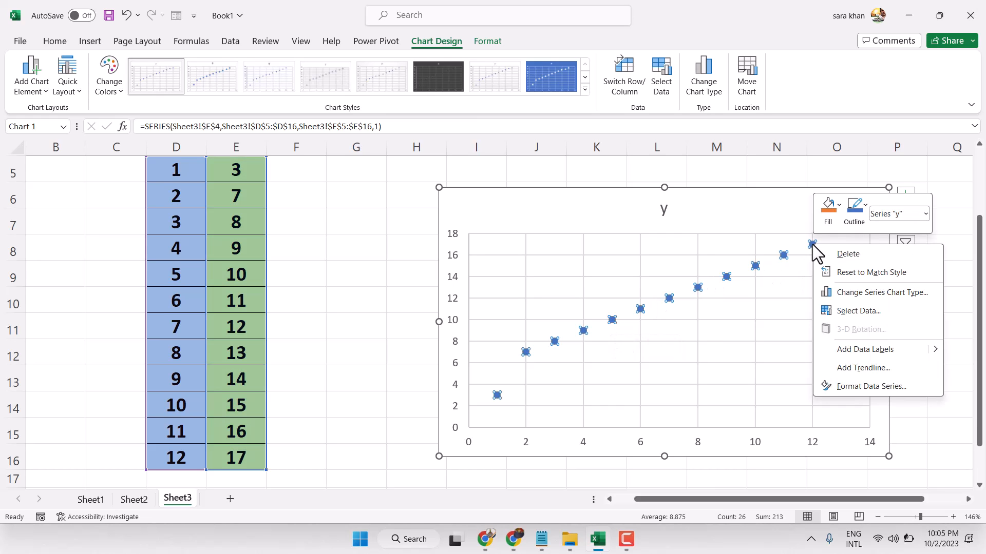
{"action": "mouse_move", "coordinate": [890, 382]}
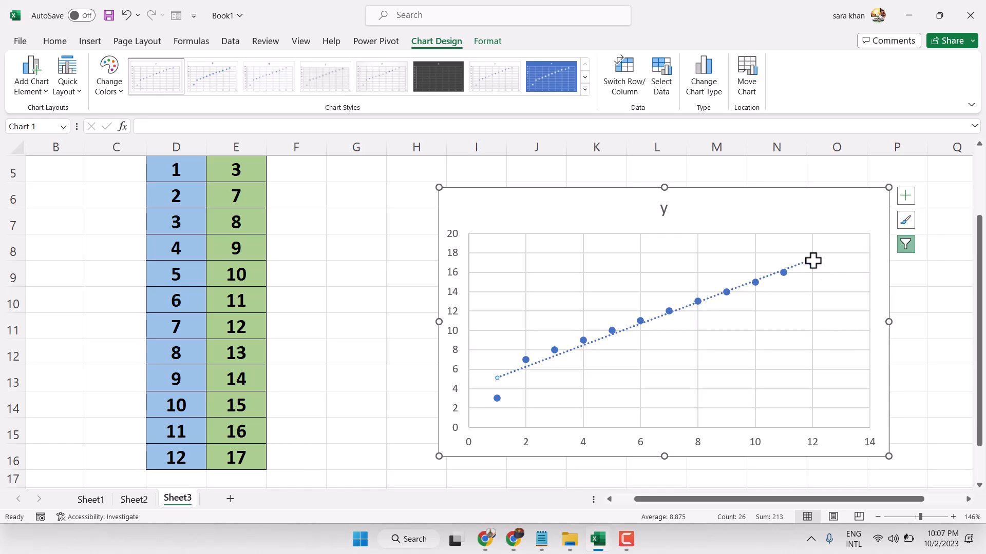
Open the Format Trendline pane for the dotted linear trendline
{"action": "right_click", "coordinate": [810, 260]}
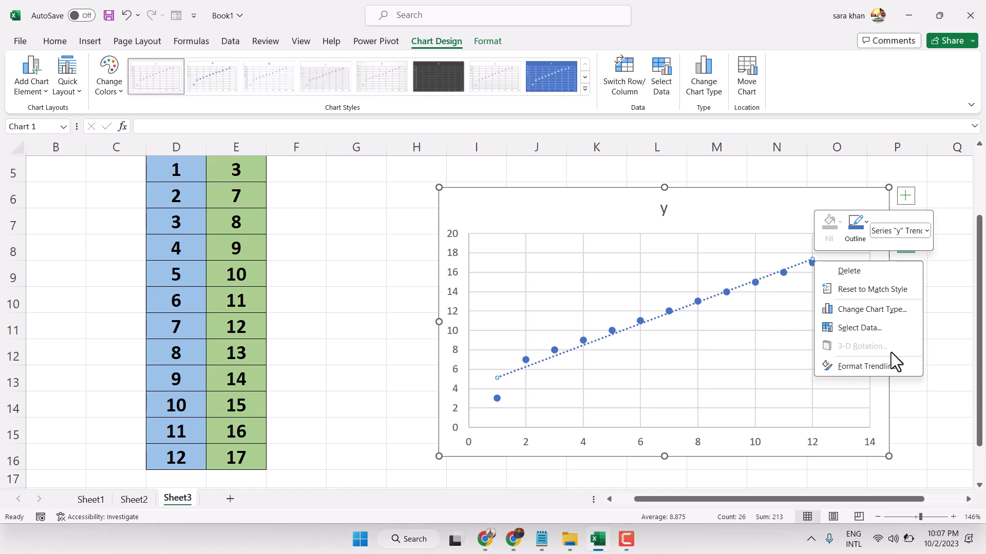
{"action": "mouse_move", "coordinate": [869, 366]}
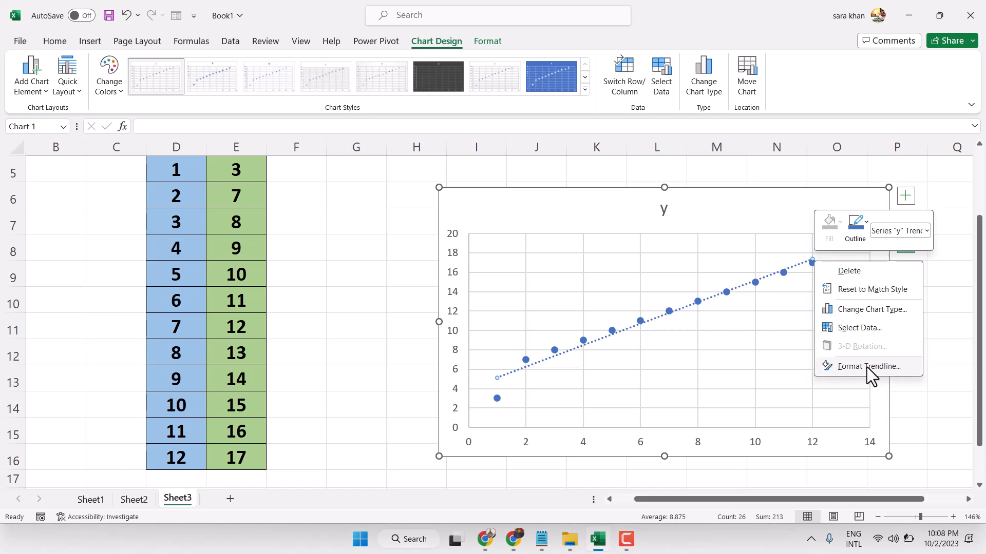
{"action": "left_click", "coordinate": [869, 366]}
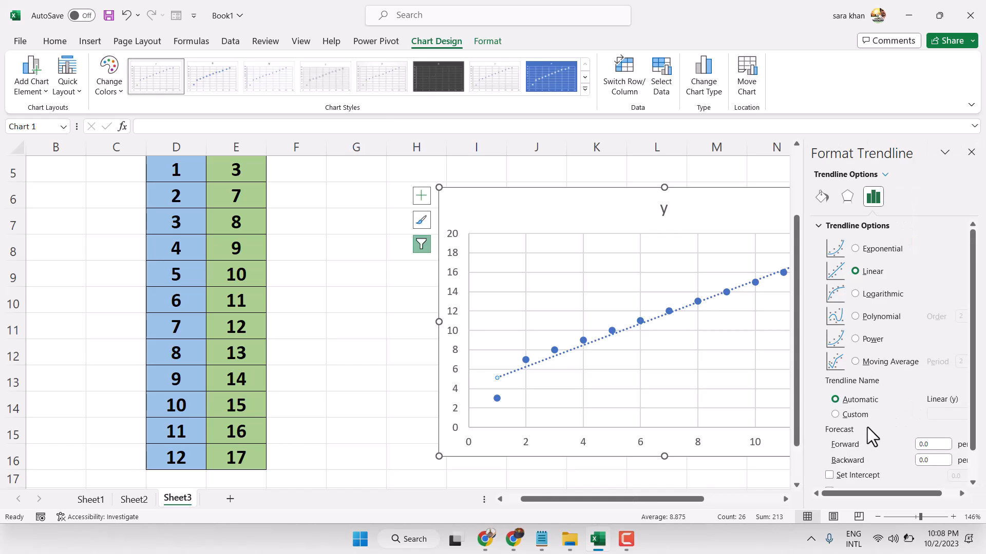
Set the trendline forecast Forward to 5 periods
{"action": "scroll", "scroll_direction": "down", "scroll_amount": 3}
{"action": "type", "text": "5"}
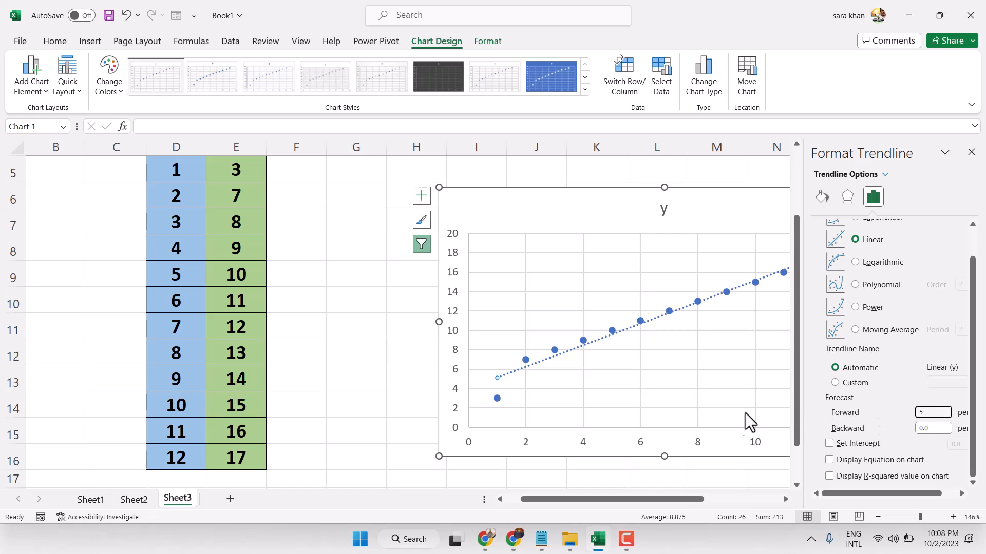
{"action": "mouse_move", "coordinate": [366, 376]}
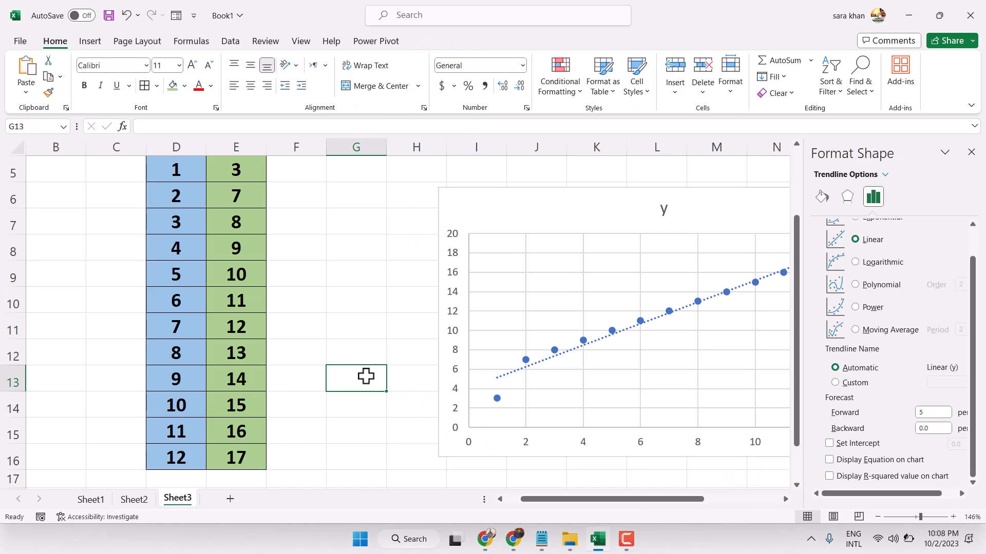
{"action": "left_click", "coordinate": [822, 178]}
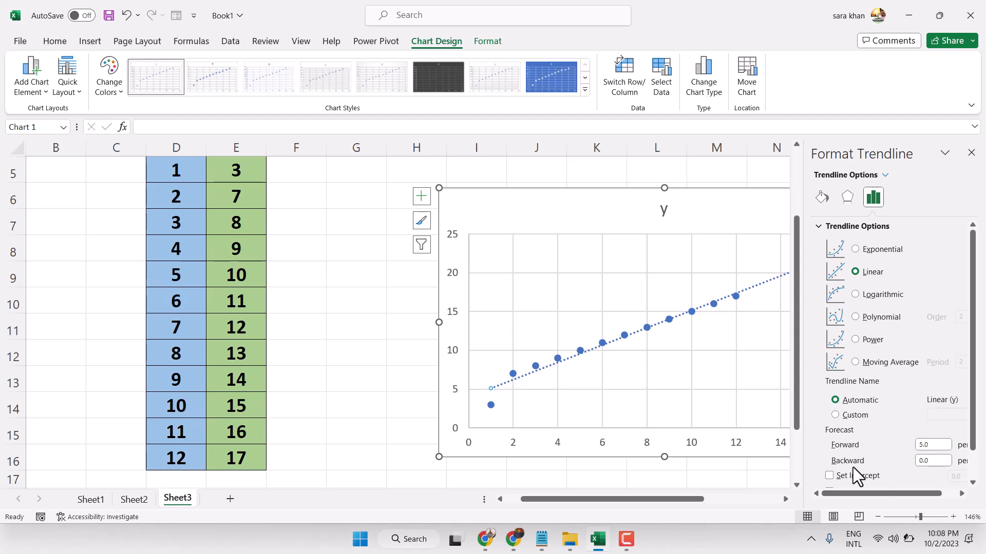
Set the trendline forecast Backward to 5 periods
{"action": "left_click", "coordinate": [933, 460]}
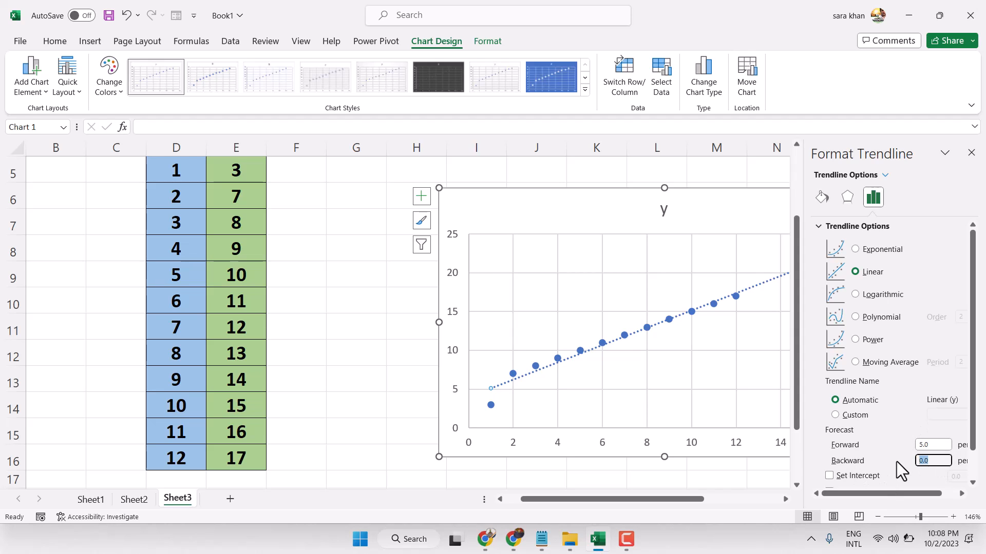
{"action": "type", "text": "5"}
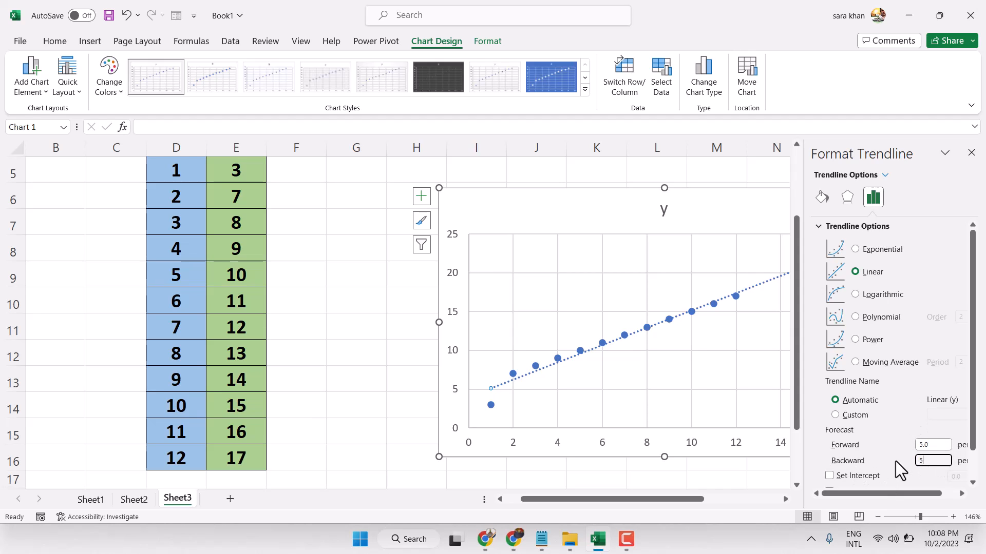
{"action": "mouse_move", "coordinate": [381, 344]}
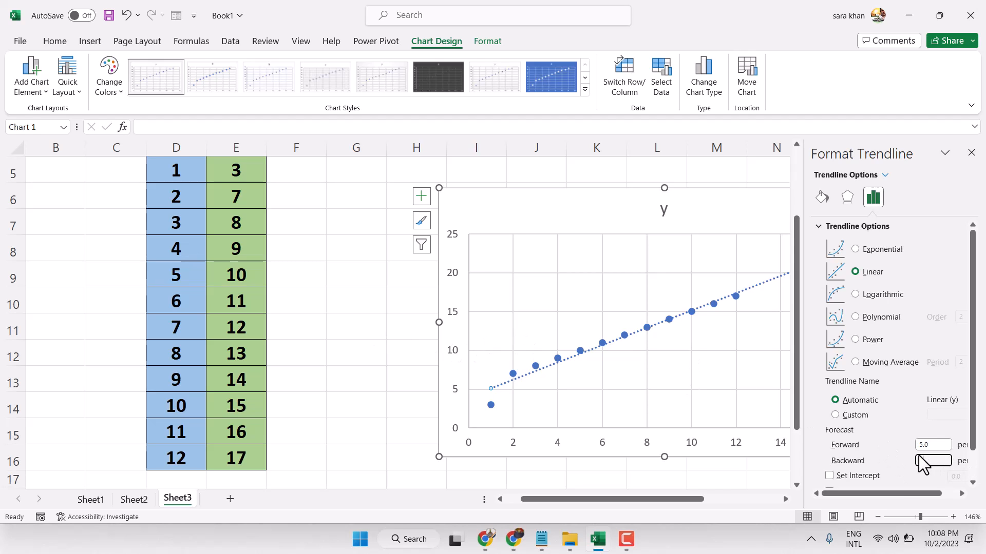
{"action": "type", "text": "5"}
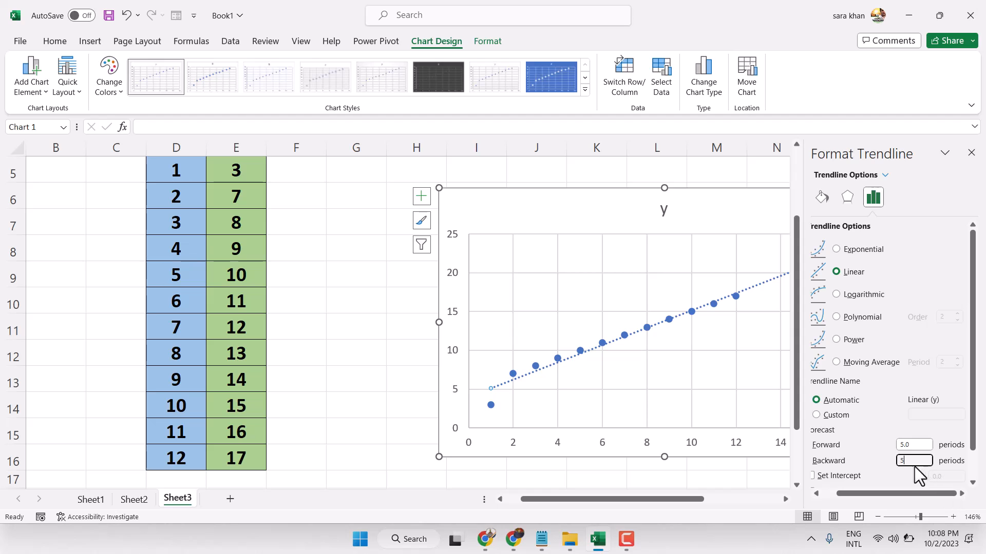
{"action": "left_click", "coordinate": [356, 353]}
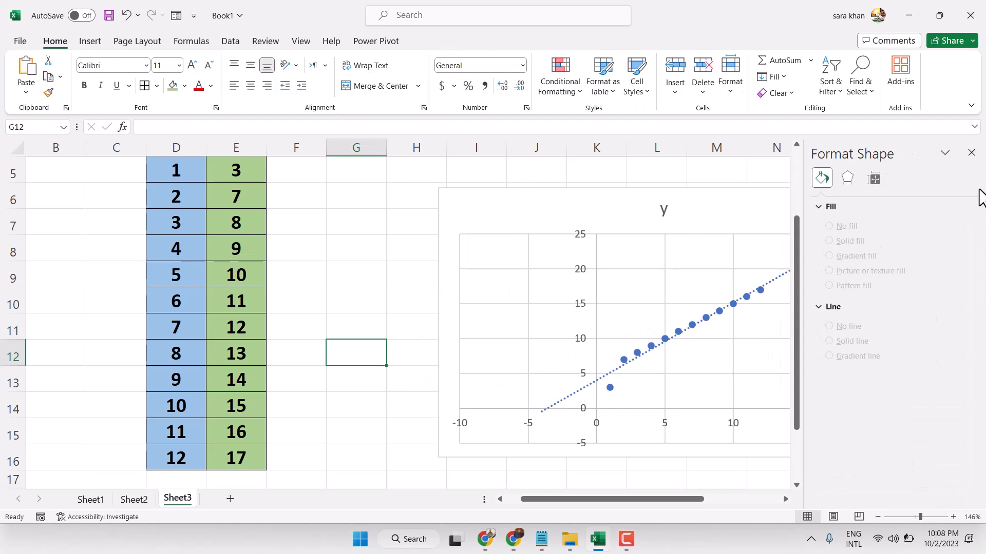
Close the formatting pane and reselect the trendline
{"action": "left_click", "coordinate": [971, 152]}
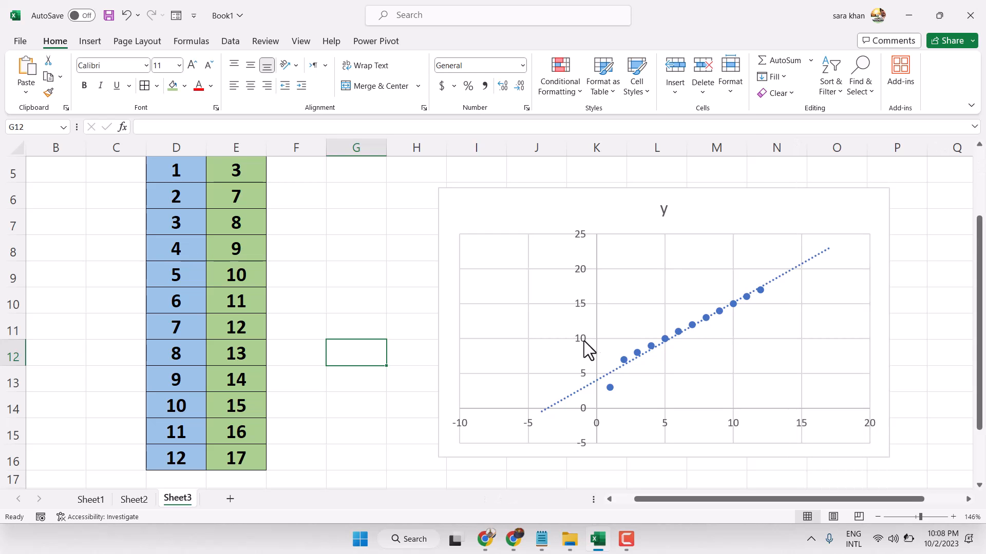
{"action": "mouse_move", "coordinate": [671, 294]}
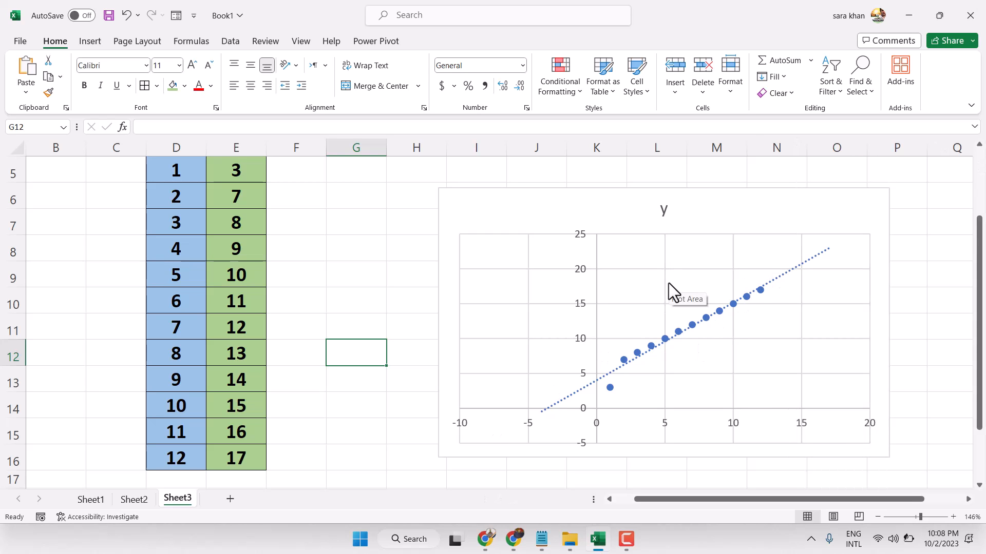
{"action": "mouse_move", "coordinate": [732, 320]}
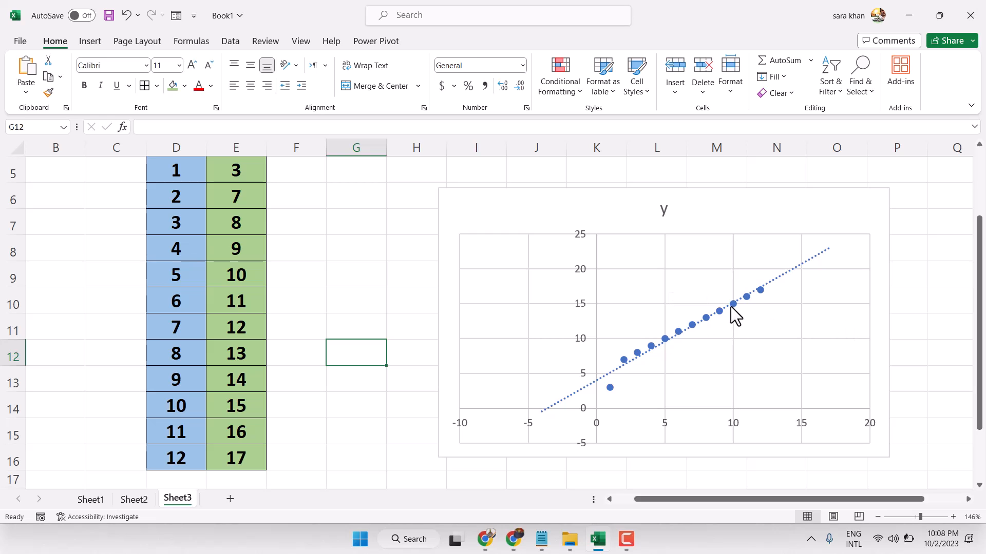
{"action": "left_click", "coordinate": [733, 303]}
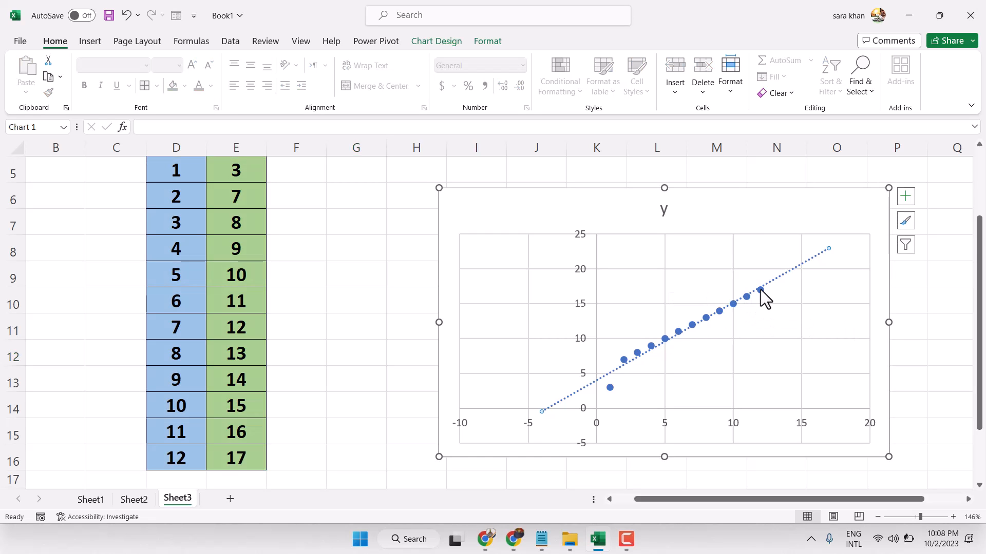
Reopen Format Trendline and set the Backward forecast to 0
{"action": "right_click", "coordinate": [759, 298]}
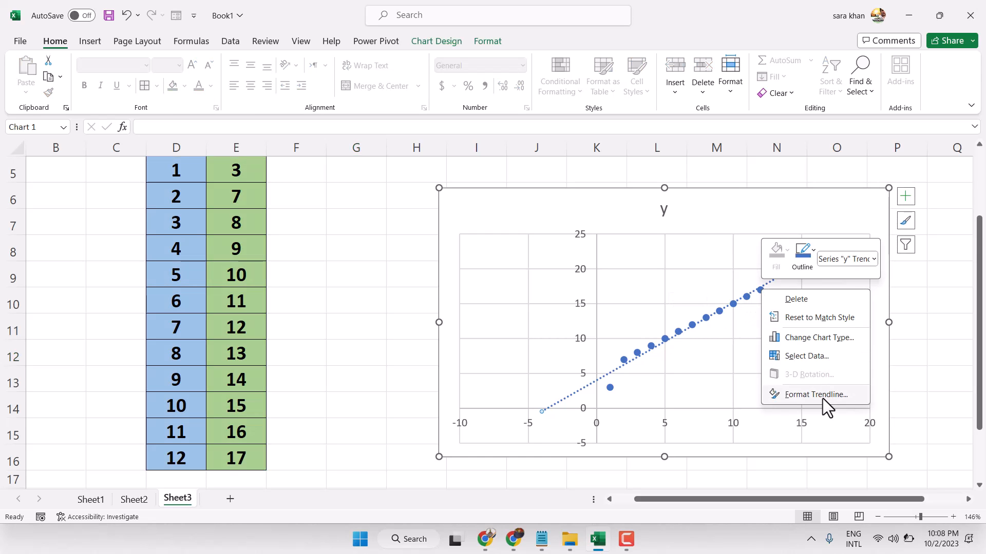
{"action": "left_click", "coordinate": [816, 395]}
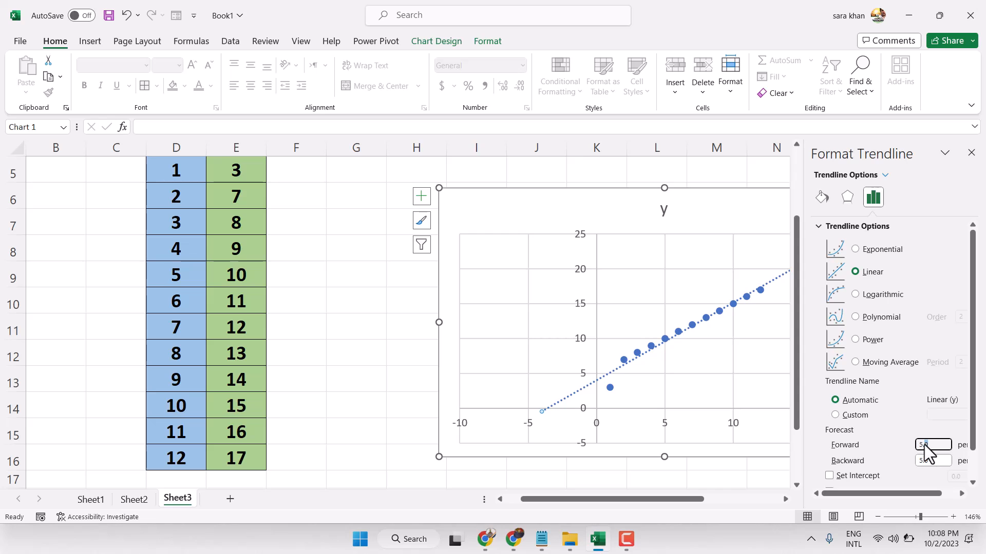
{"action": "left_click", "coordinate": [932, 461]}
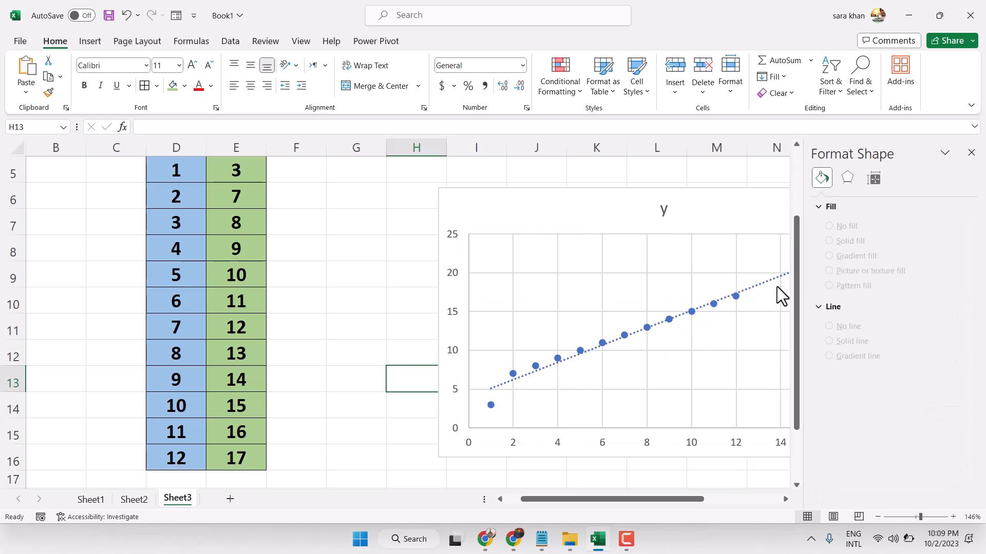
Close the Format Shape pane to view the forward-extended trendline
{"action": "left_click", "coordinate": [971, 153]}
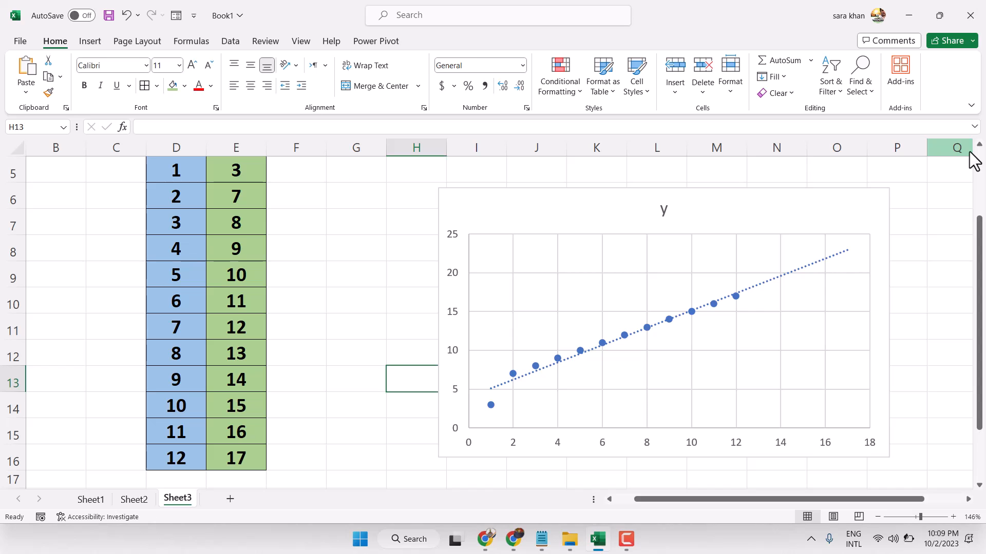
{"action": "mouse_move", "coordinate": [733, 269]}
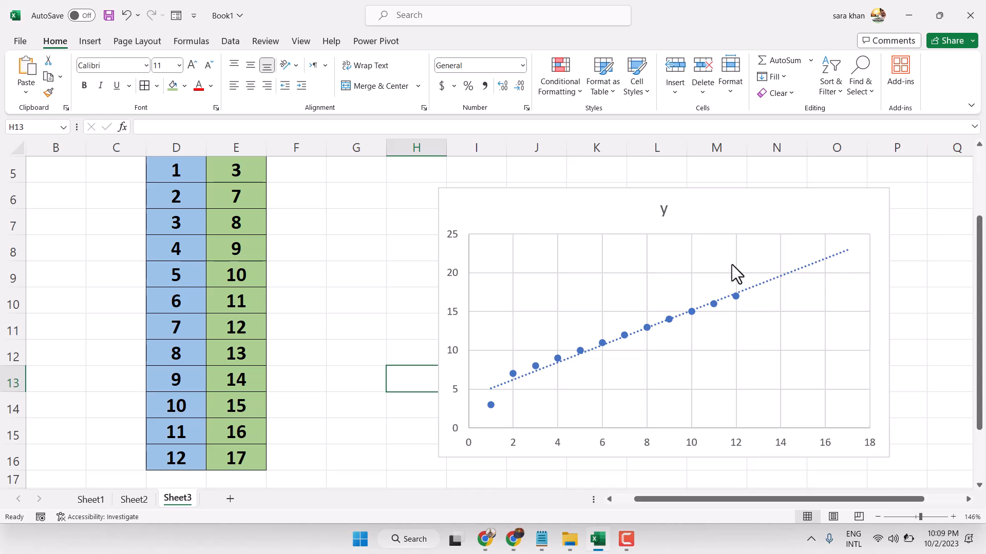